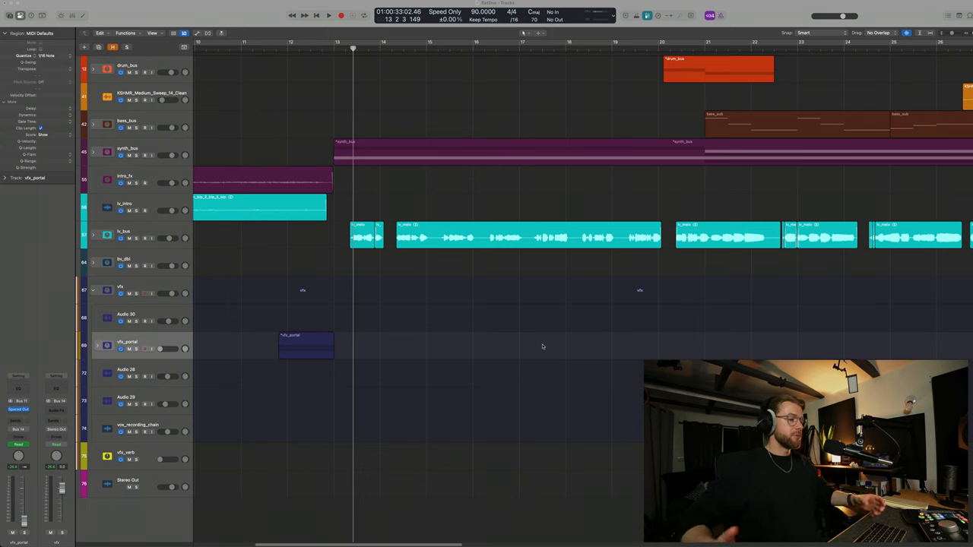
mouse_move(509, 380)
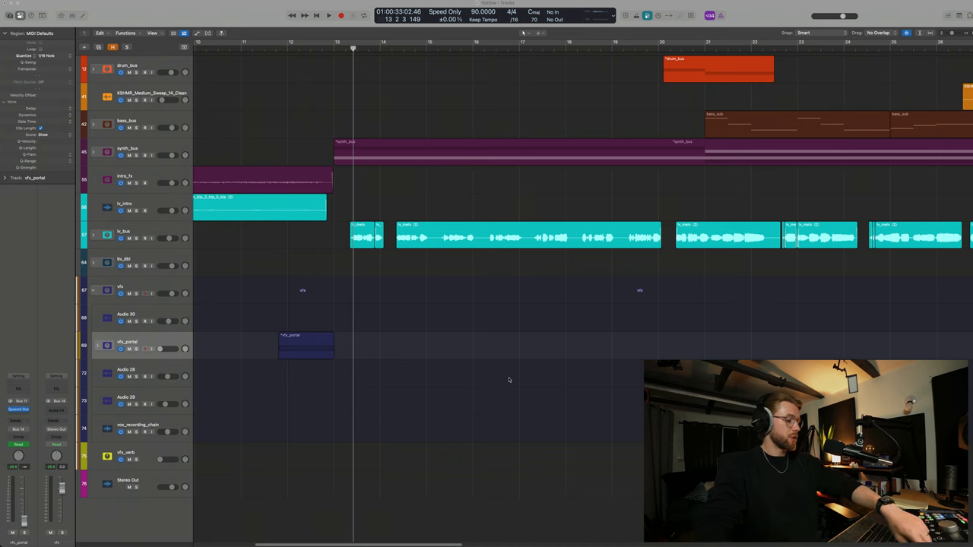
mouse_move(451, 400)
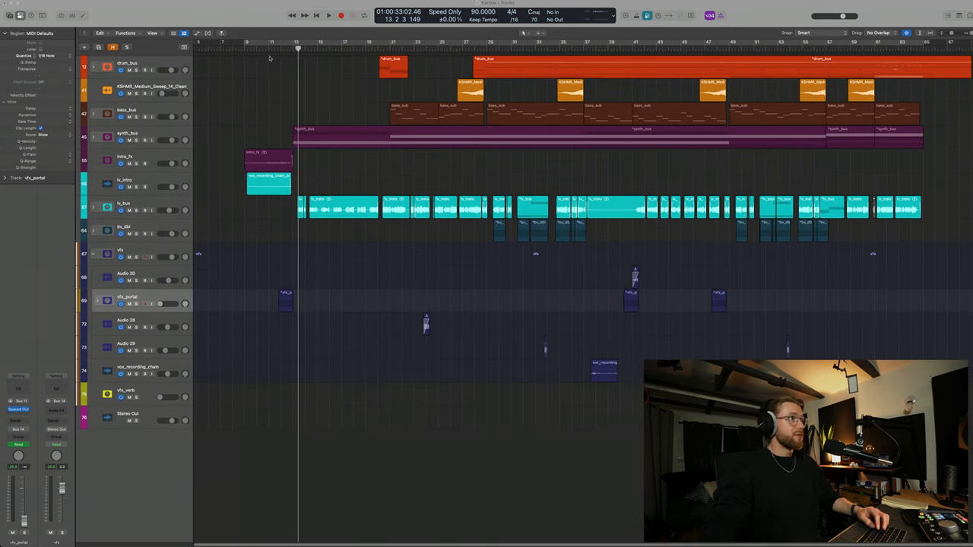
Collapse the vfx folder track and start playback of the arrangement
left_click(244, 49)
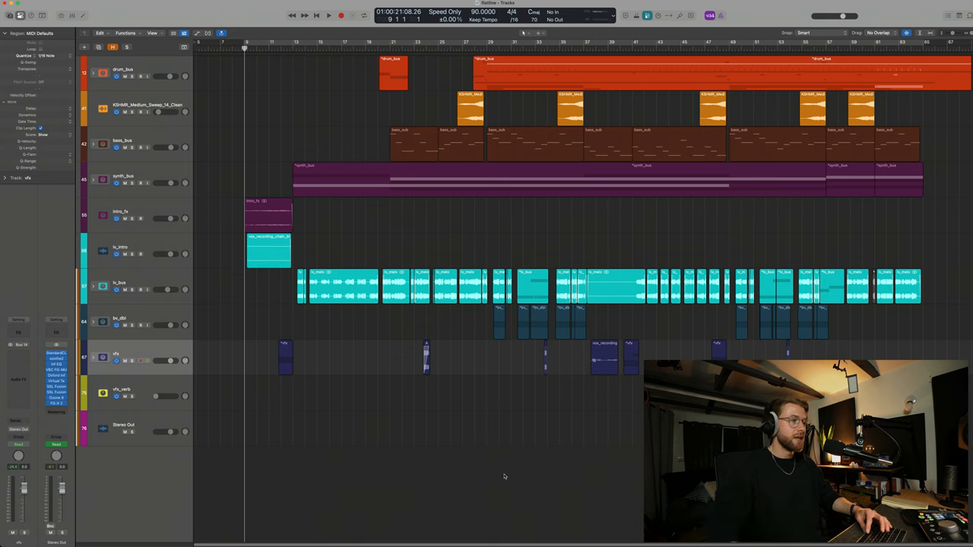
left_click(329, 15)
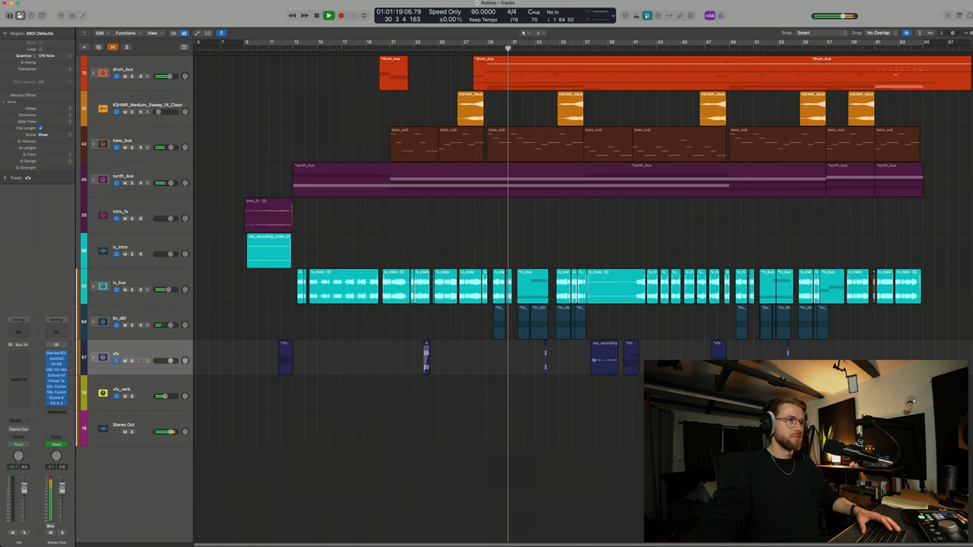
Stop playback and select the lv_intro vocal region in the scrolled-up track list
left_click(329, 15)
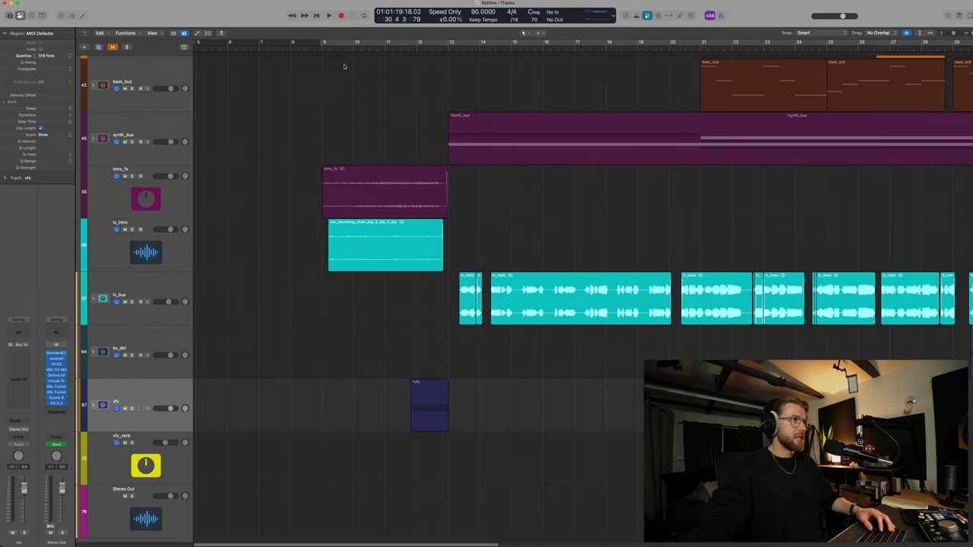
left_click(329, 15)
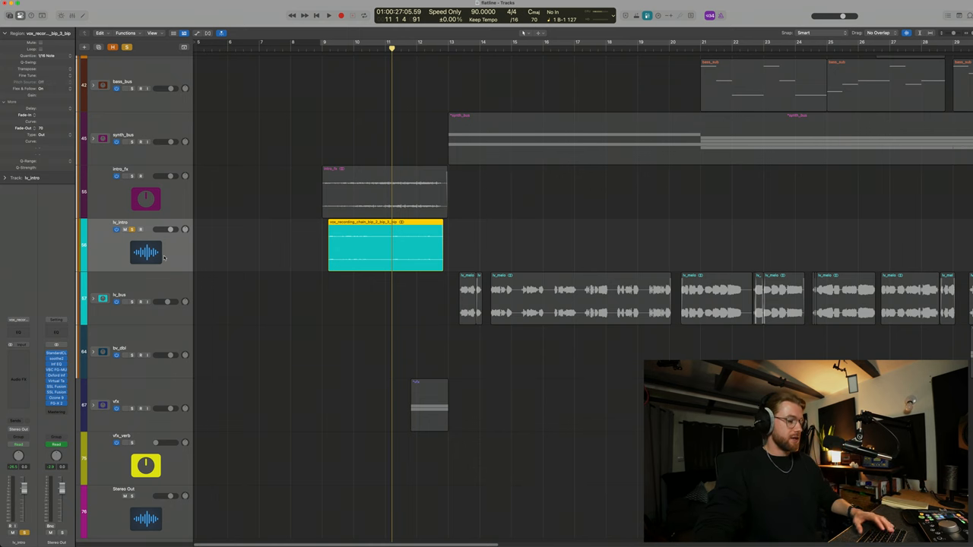
scroll("up", 3)
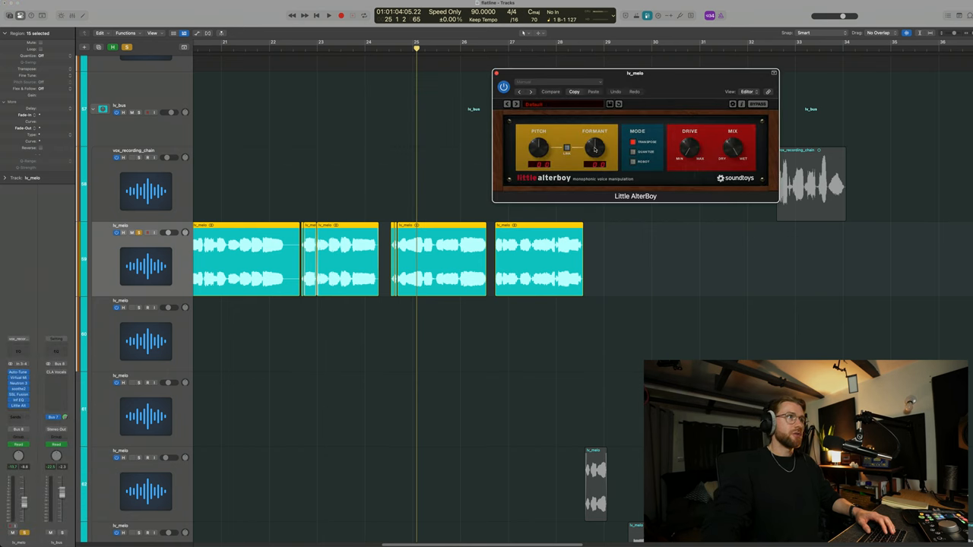
Swap Little AlterBoy for MetaPitch on lv_melo with formant at 7.1 semitones
left_click(328, 16)
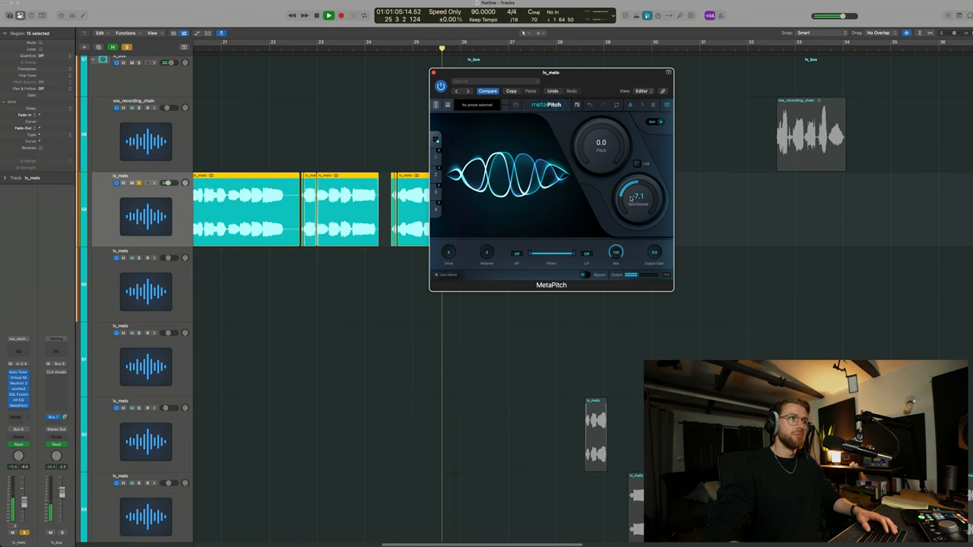
Return MetaPitch's formant shift to 0.0 and close the plug-in window
left_click_drag(638, 196, 640, 199)
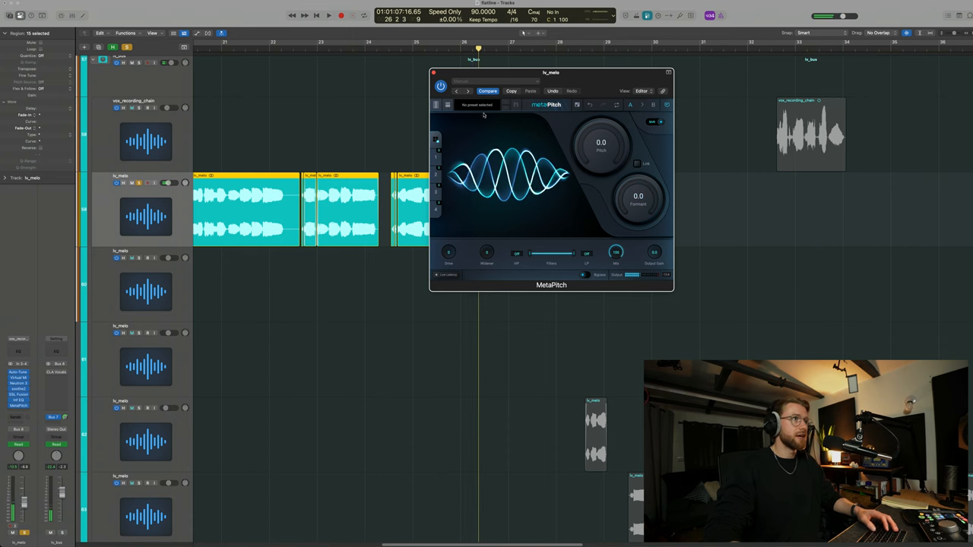
left_click(433, 72)
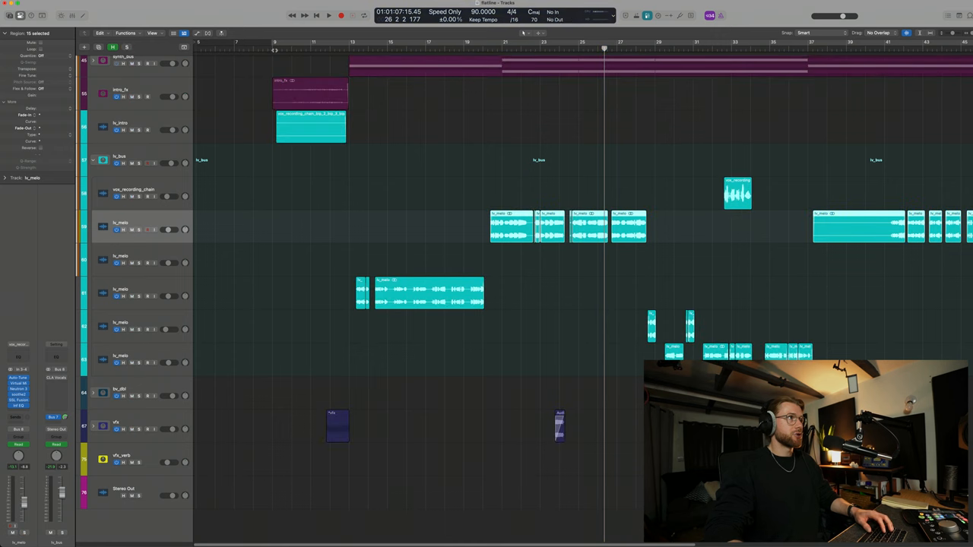
Reveal the vfx tracks, audition the vfx_portal blip, and start bouncing the lv_melo slice
left_click(329, 15)
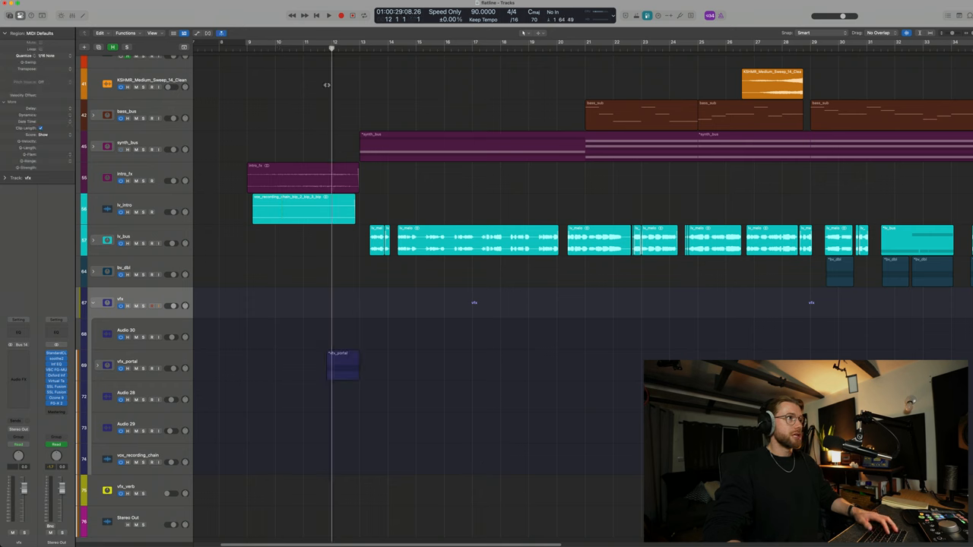
left_click(329, 15)
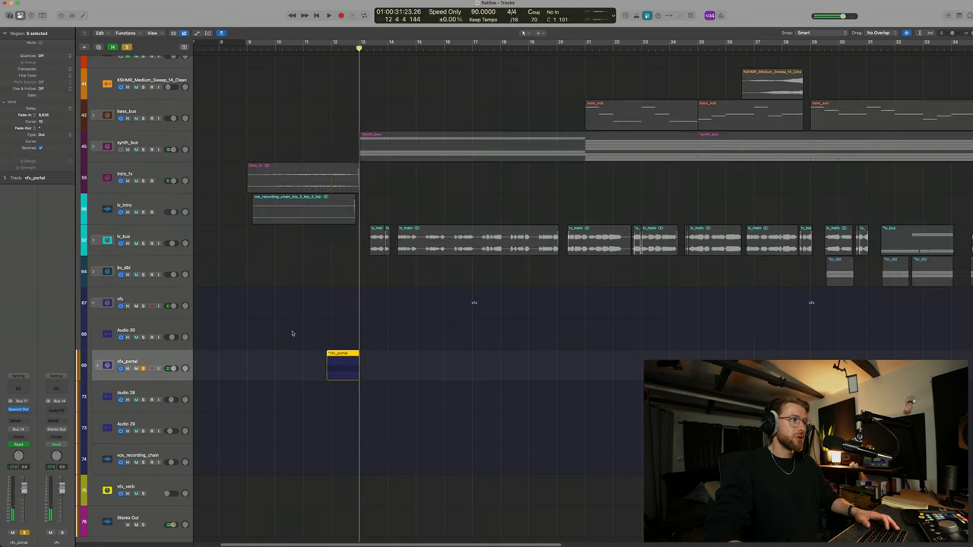
left_click(328, 15)
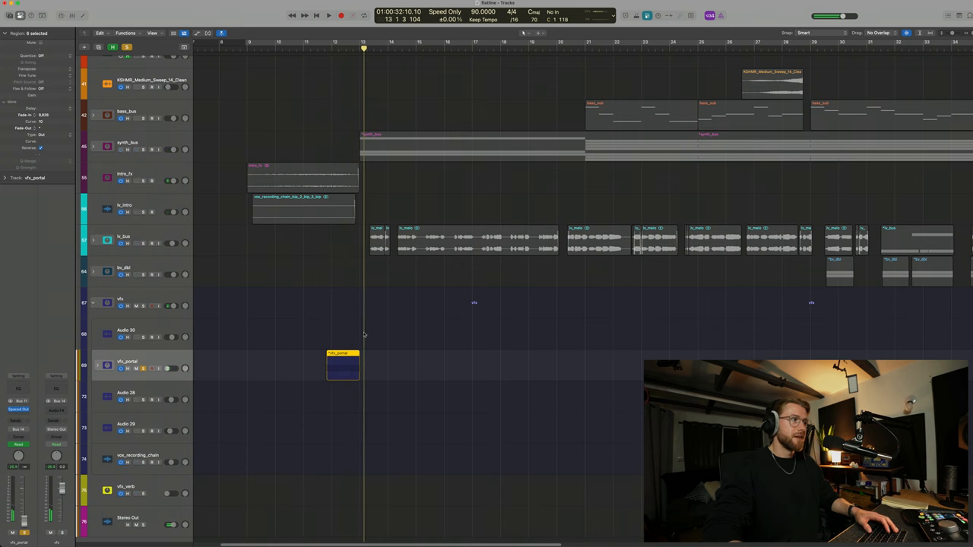
left_click(144, 369)
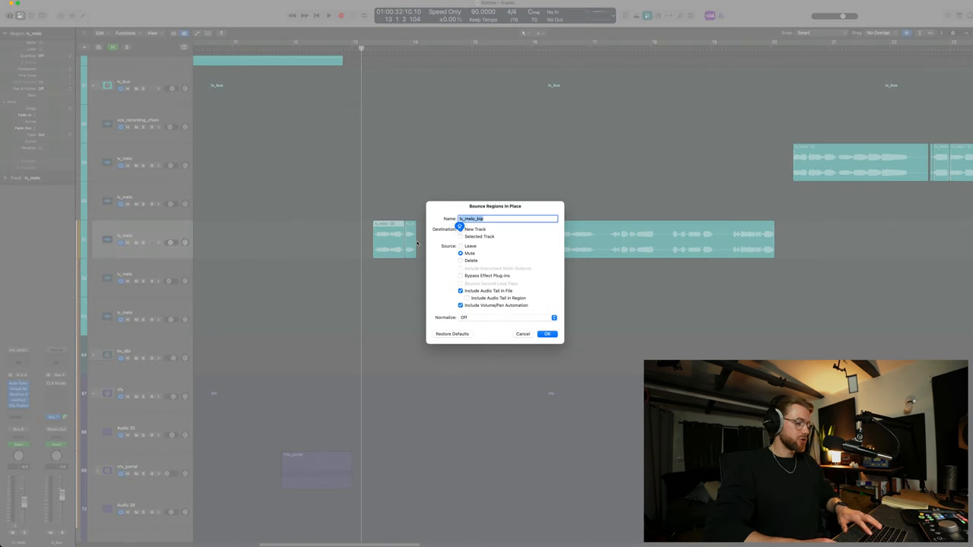
Bounce the slice to a new lv_melo_blip track and select its region
left_click(547, 334)
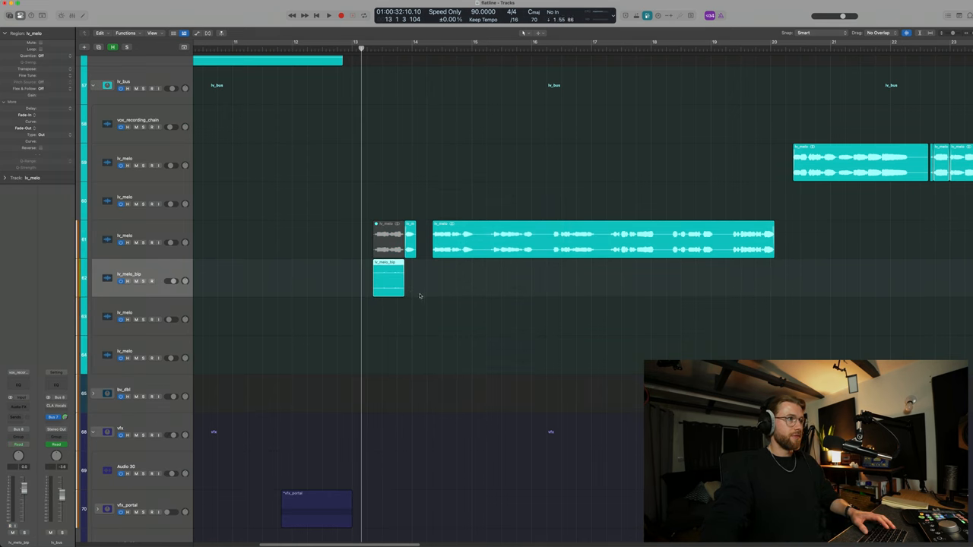
left_click(328, 15)
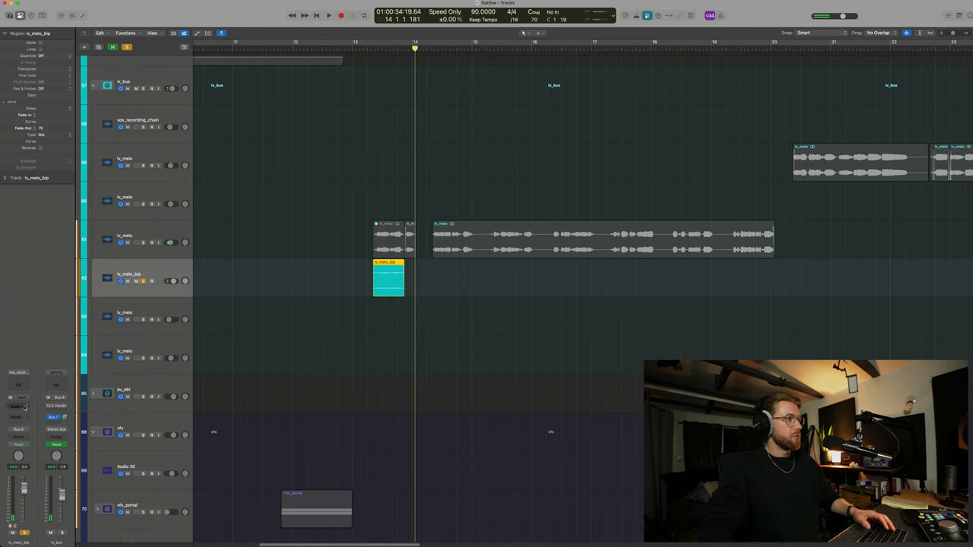
left_click(19, 396)
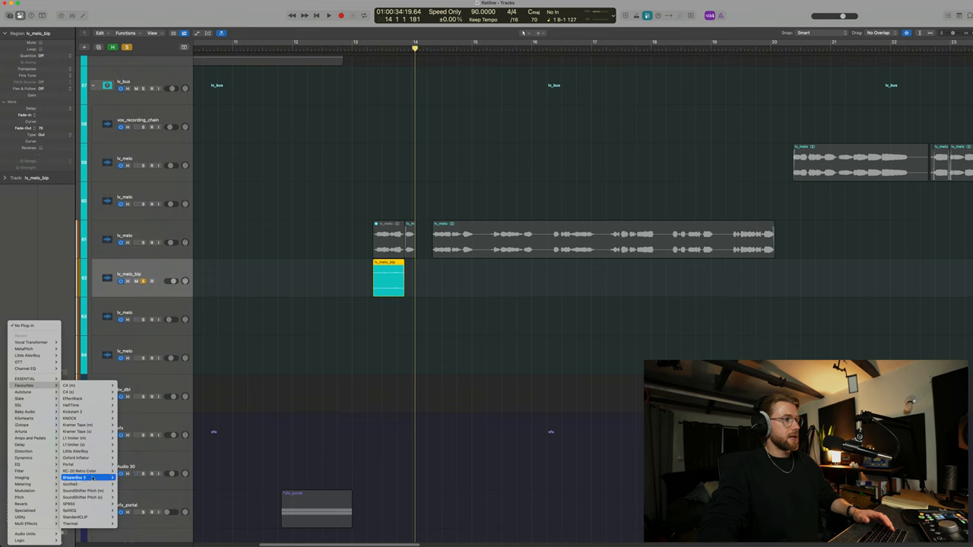
Load Portal on the blip track and choose a Vocals preset
left_click(73, 477)
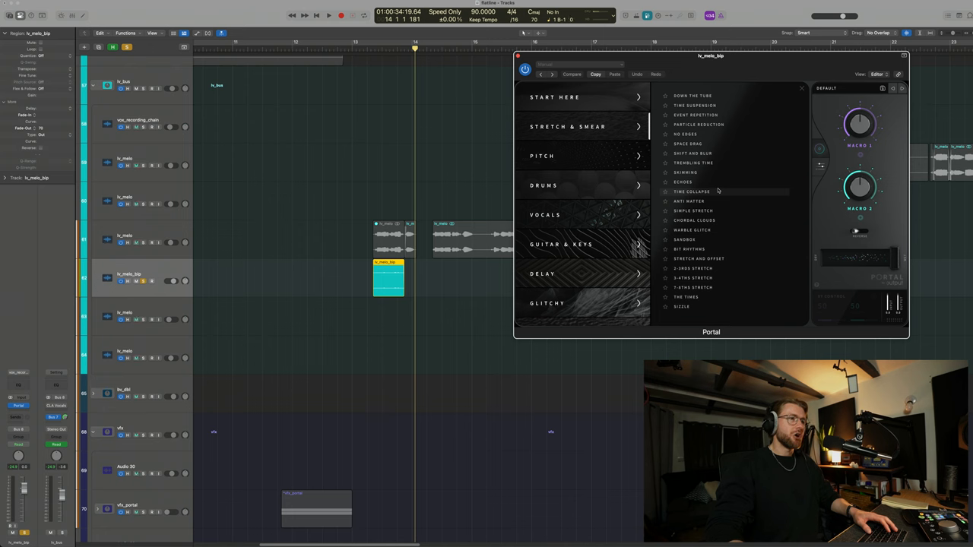
scroll("down", 3)
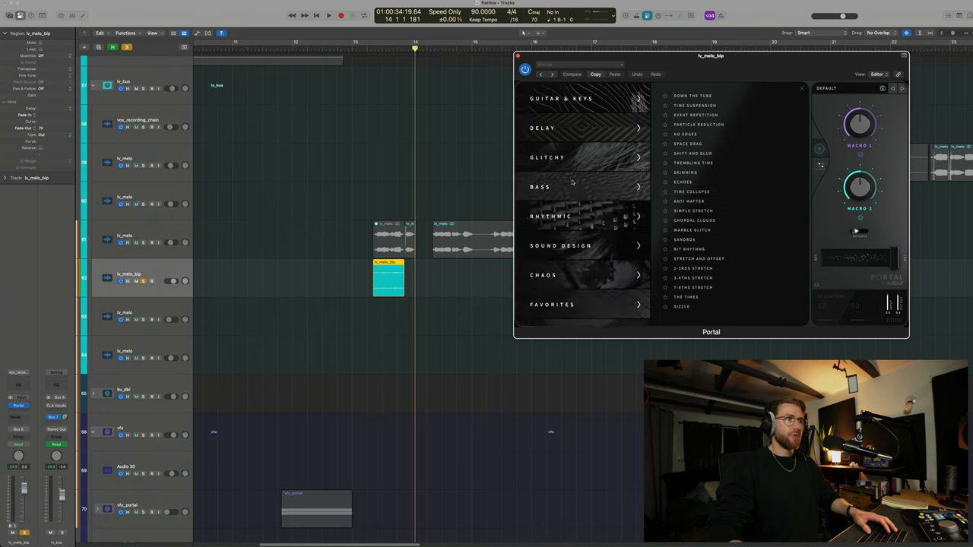
scroll("up", 3)
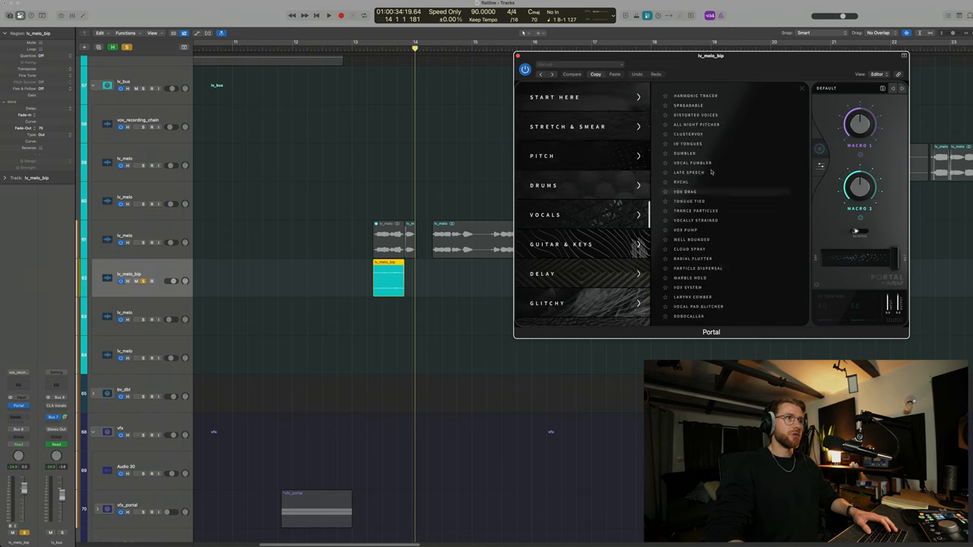
left_click(688, 143)
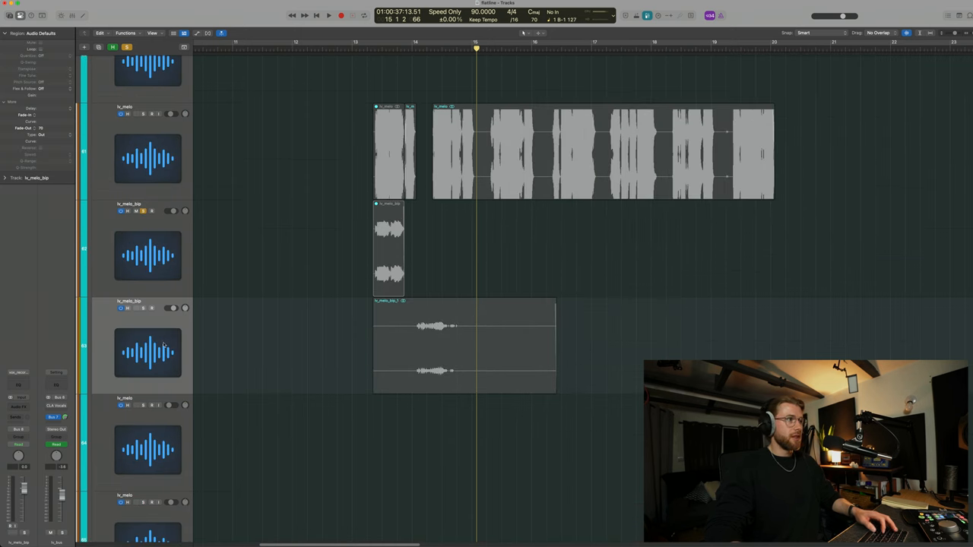
Select lv_melo_blip_1, then unmute the short grey lv_melo region before bar 13
left_click(464, 346)
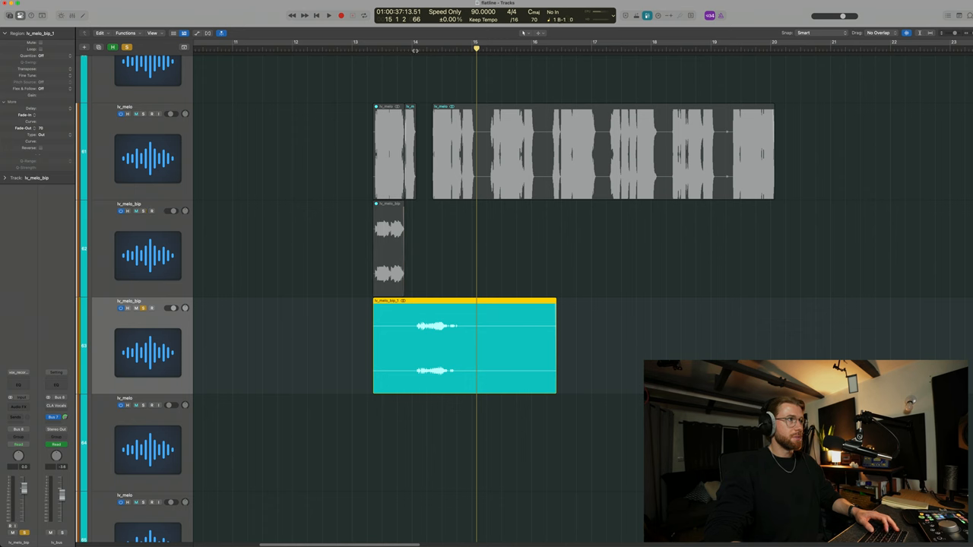
left_click(329, 16)
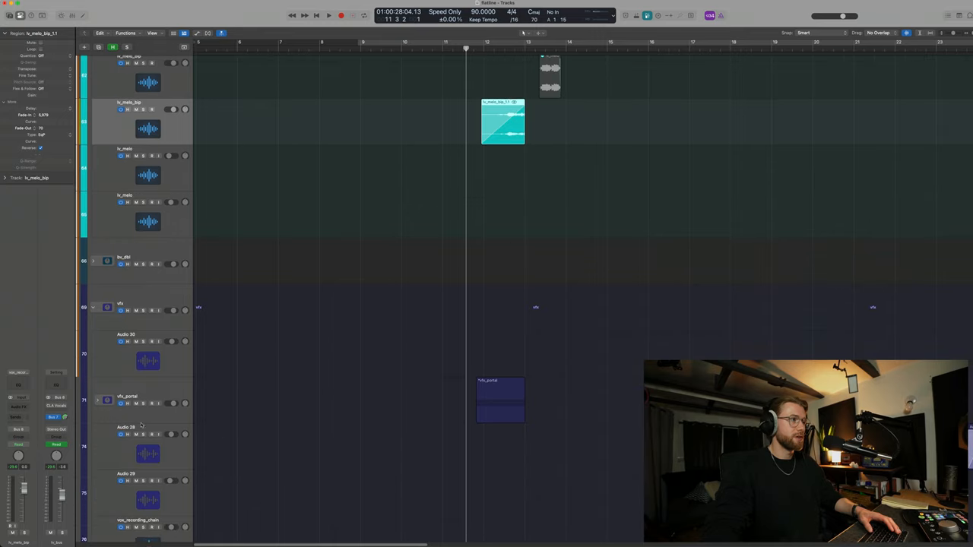
left_click(328, 15)
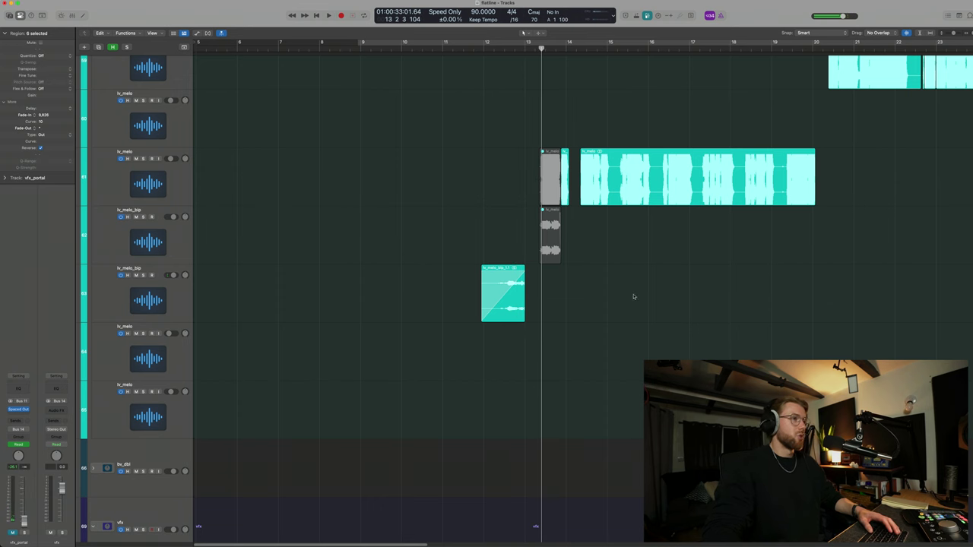
scroll("down", 3)
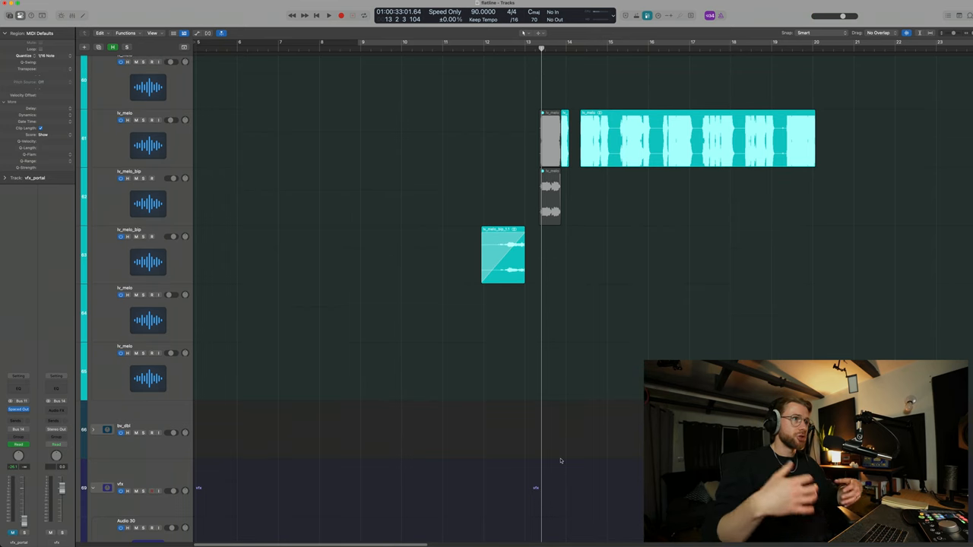
mouse_move(570, 339)
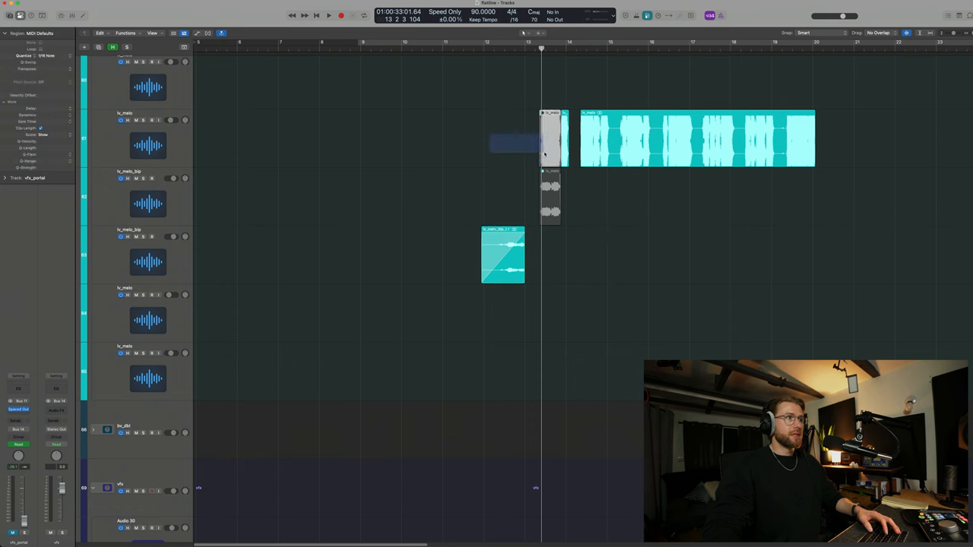
left_click(551, 136)
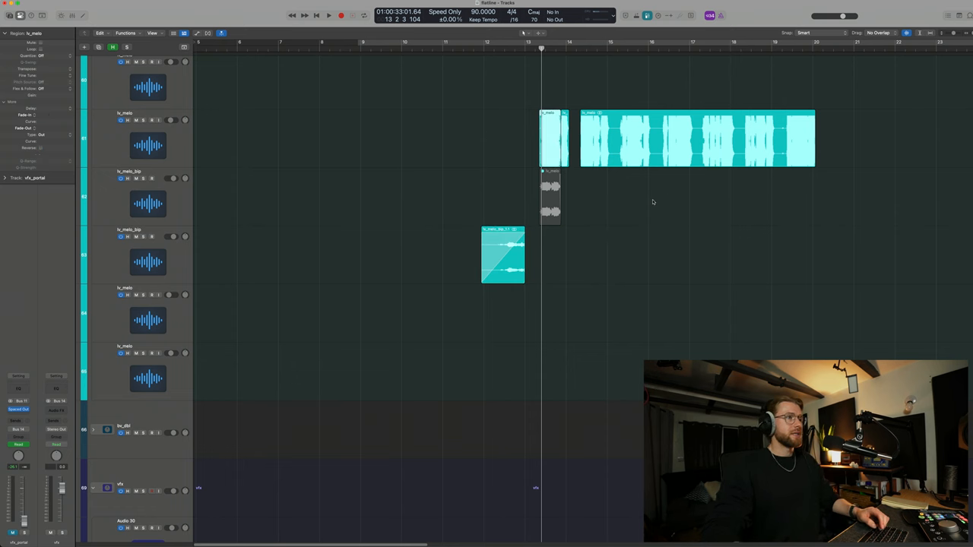
left_click(148, 203)
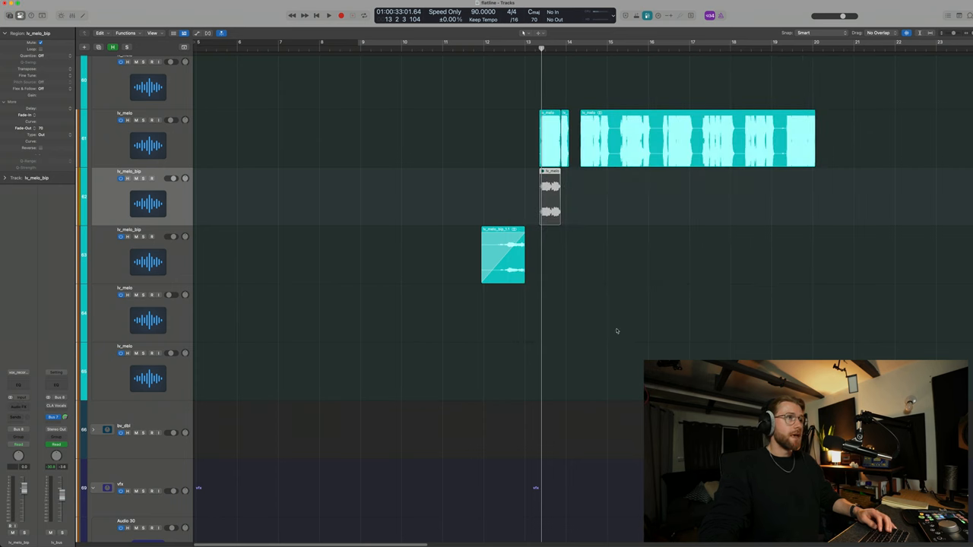
mouse_move(389, 287)
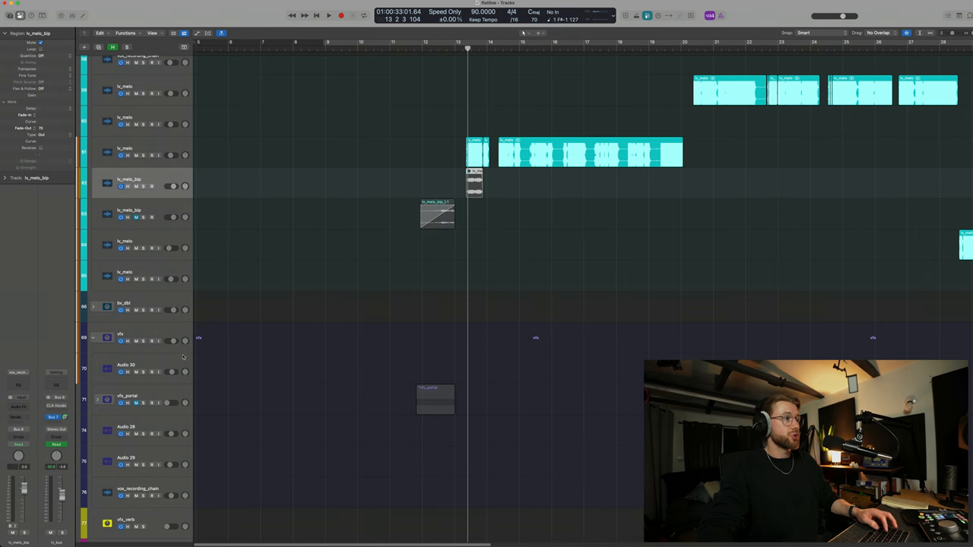
Select the chorus lv_melo regions and the lv_bus vocal bus track
left_click(436, 399)
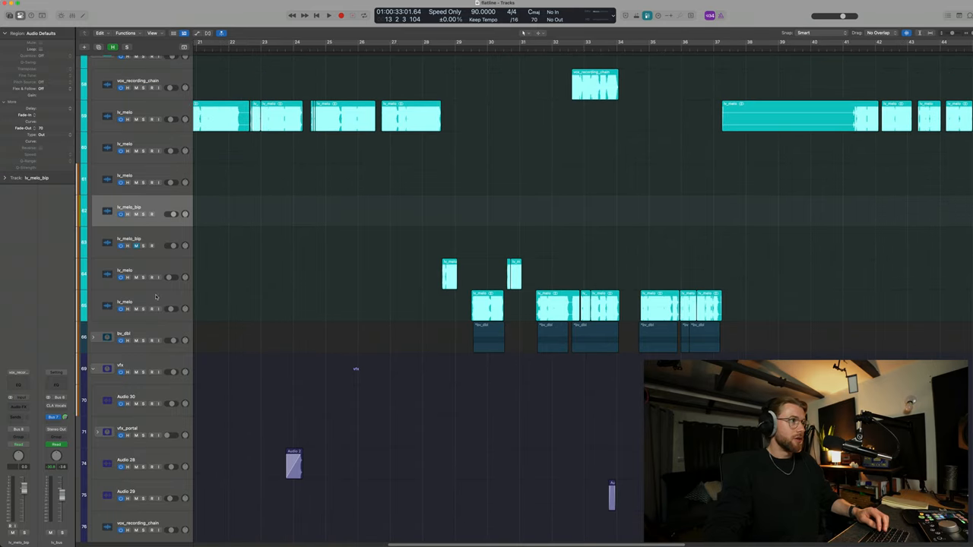
left_click(905, 33)
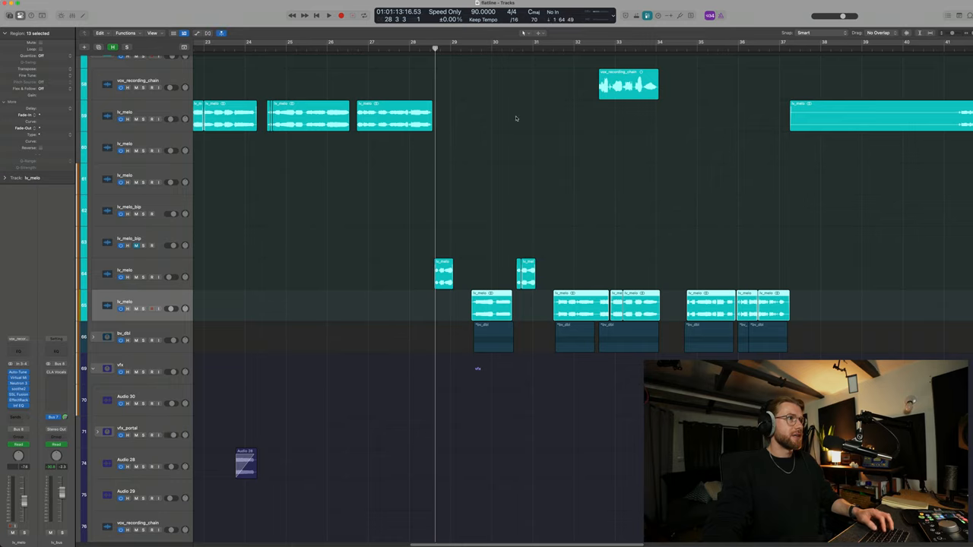
left_click(328, 15)
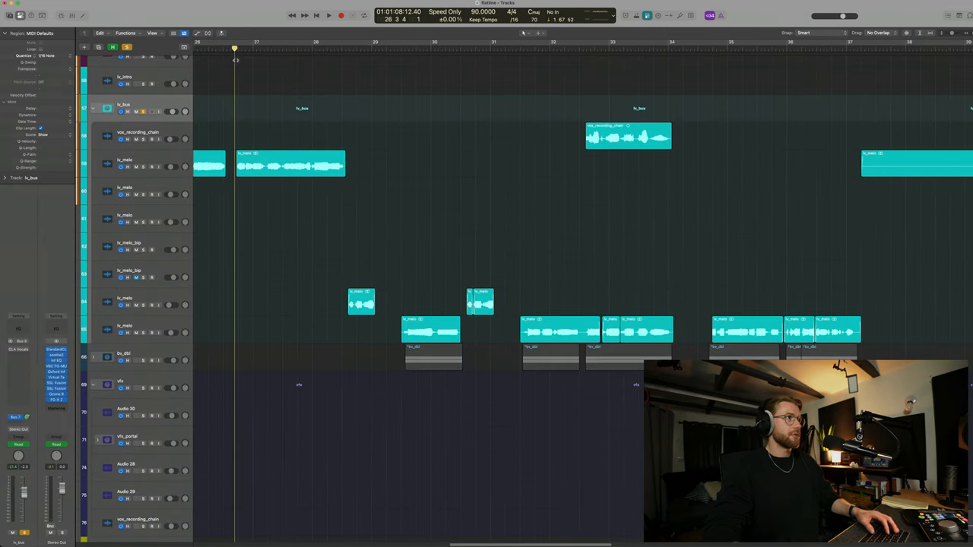
left_click(328, 15)
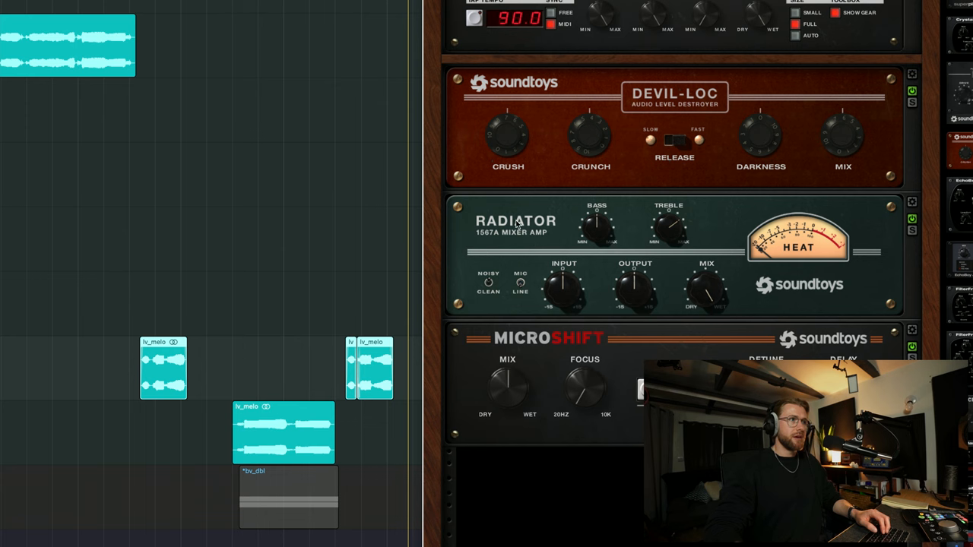
mouse_move(668, 232)
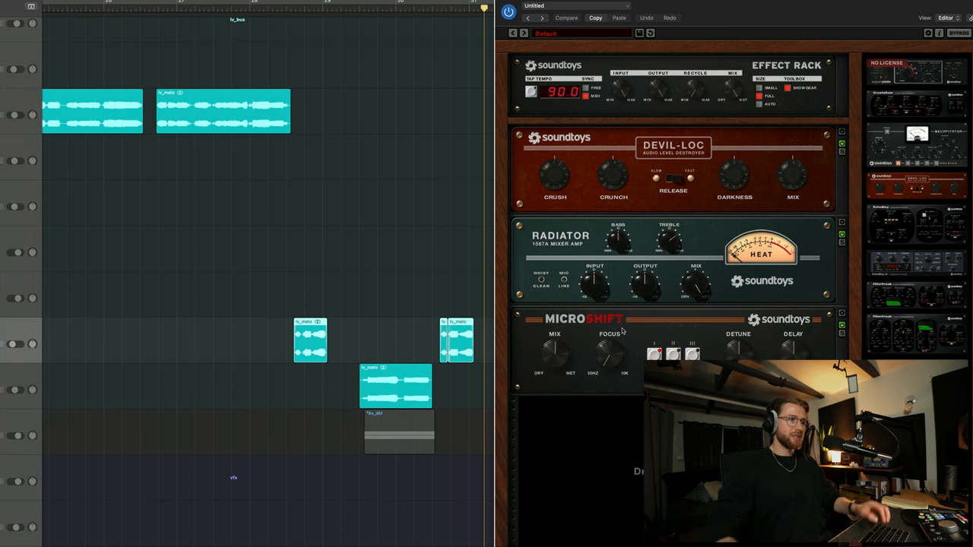
mouse_move(547, 357)
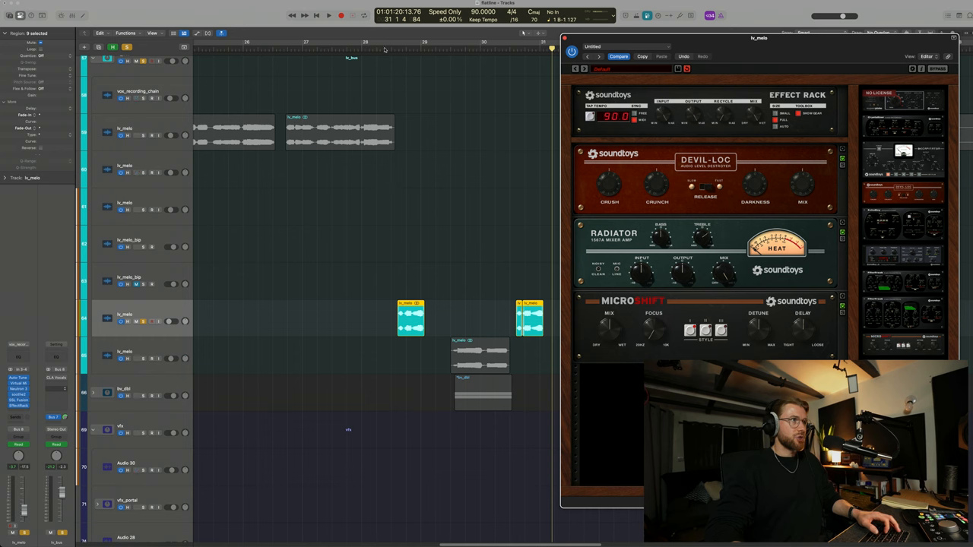
Audition the processed chorus vocal from bar 28, replaying the section
left_click(384, 49)
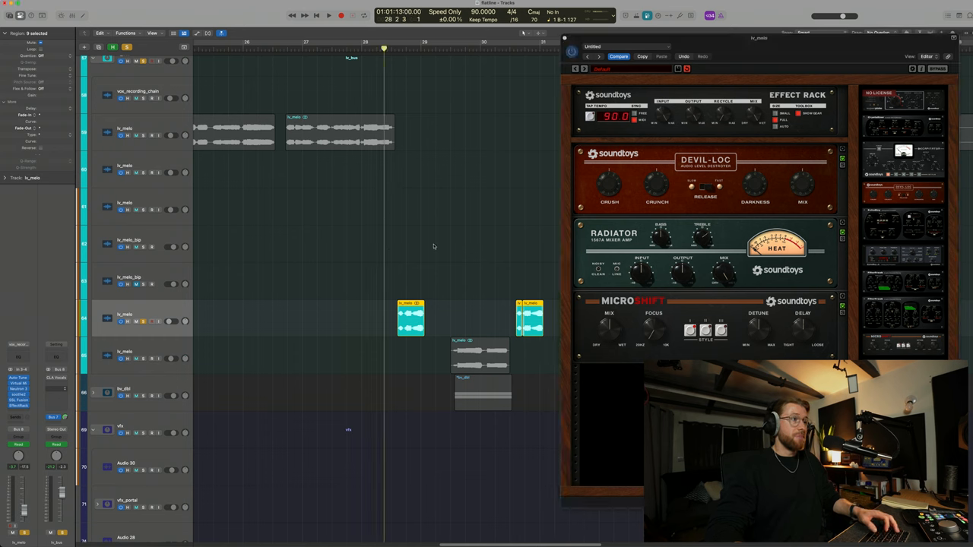
left_click(329, 15)
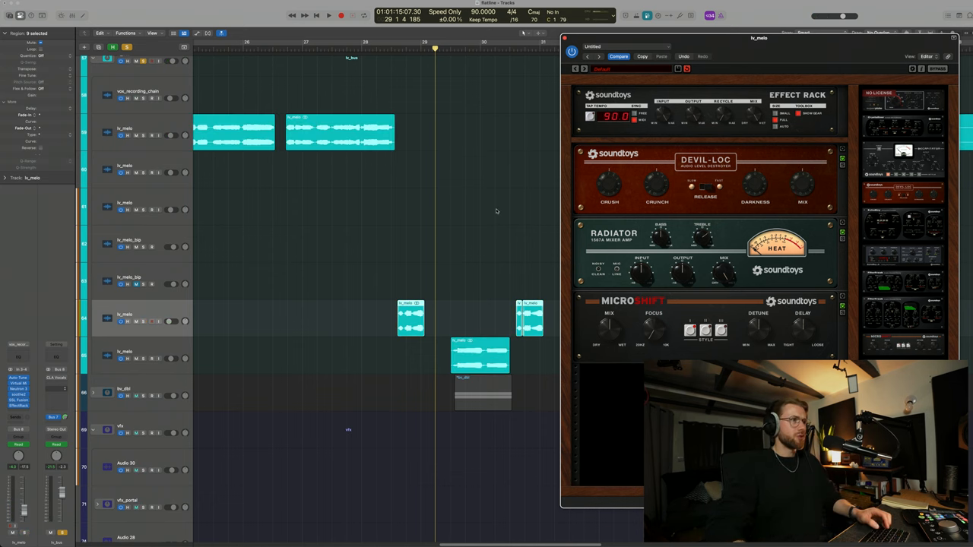
left_click(362, 48)
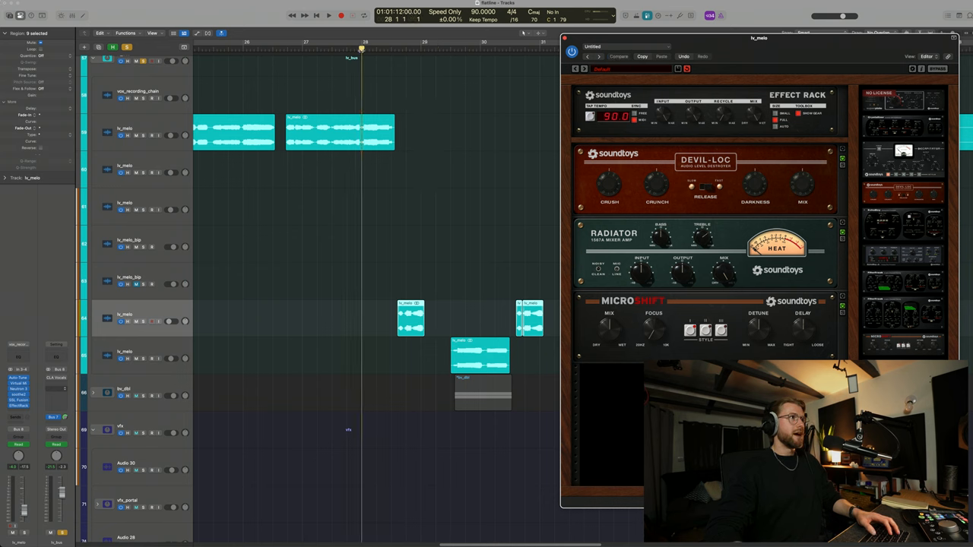
left_click(285, 49)
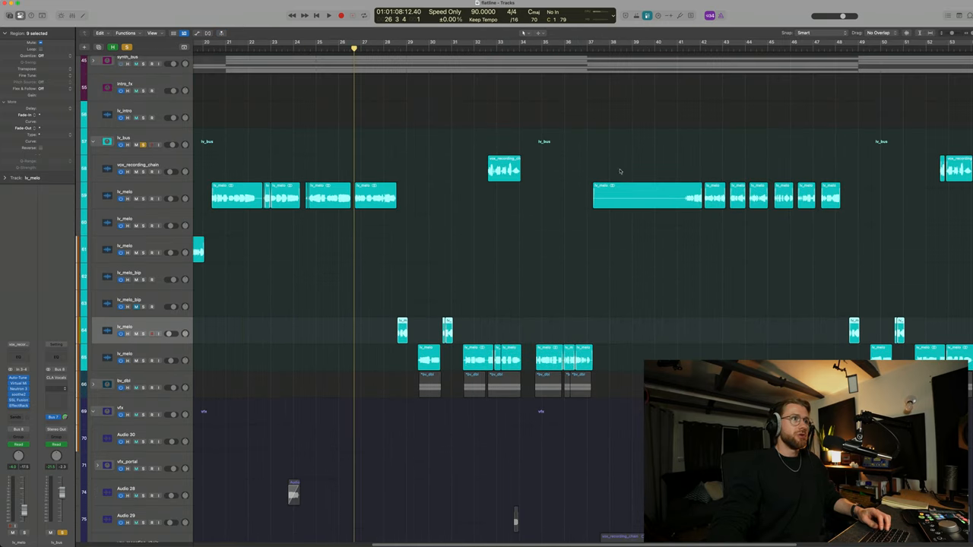
Select the vfx folder track and scroll down to reveal the vfx_verb track
scroll("down", 3)
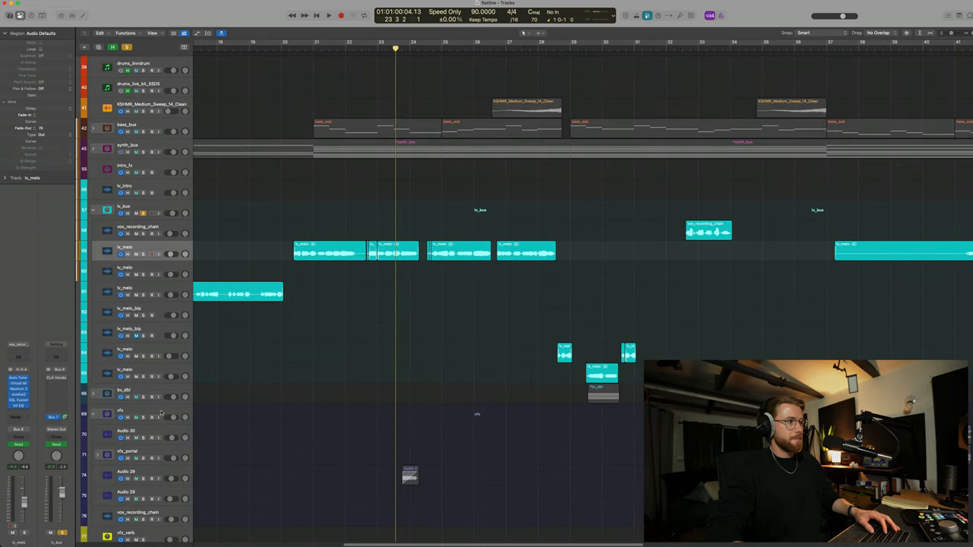
left_click(329, 15)
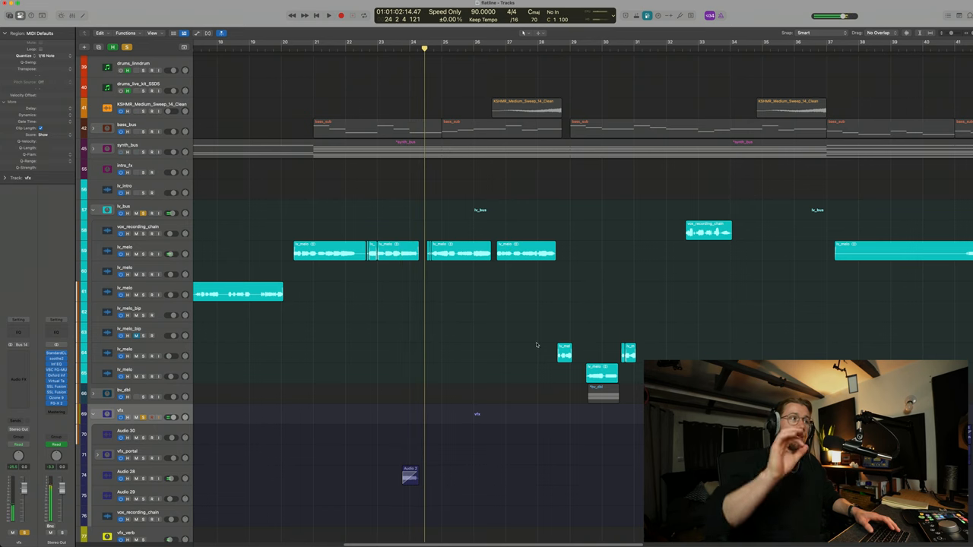
scroll("down", 3)
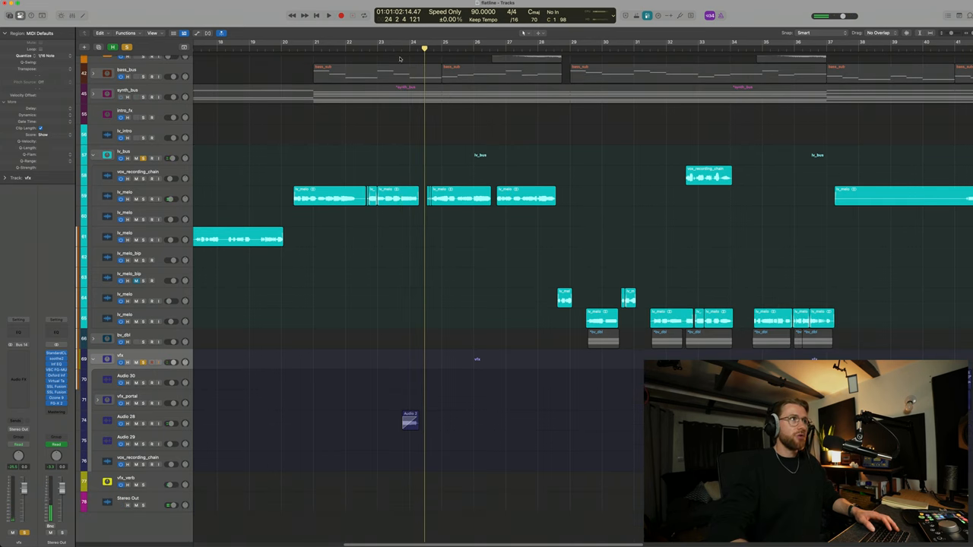
left_click(329, 15)
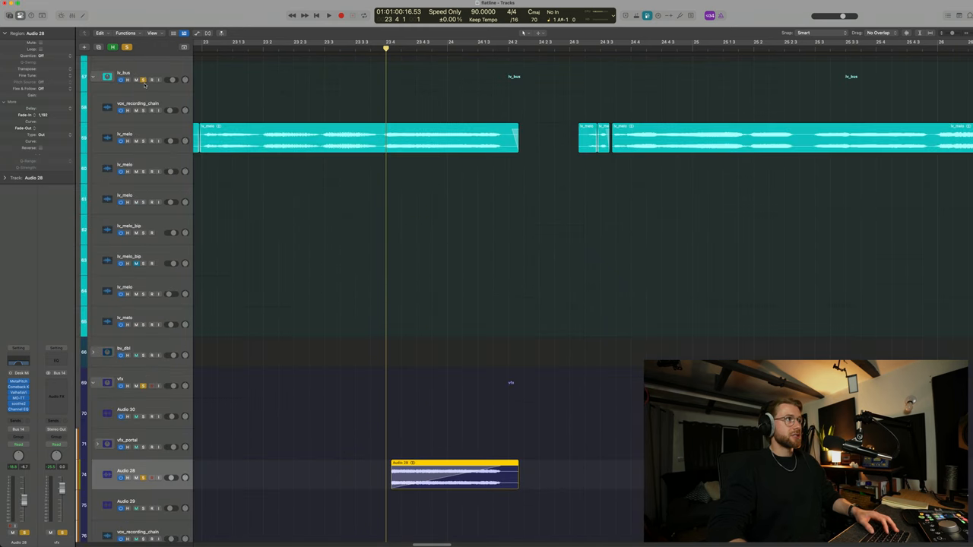
Inspect the Audio 28 throw near bar 24, then play from around bar 33
left_click(328, 15)
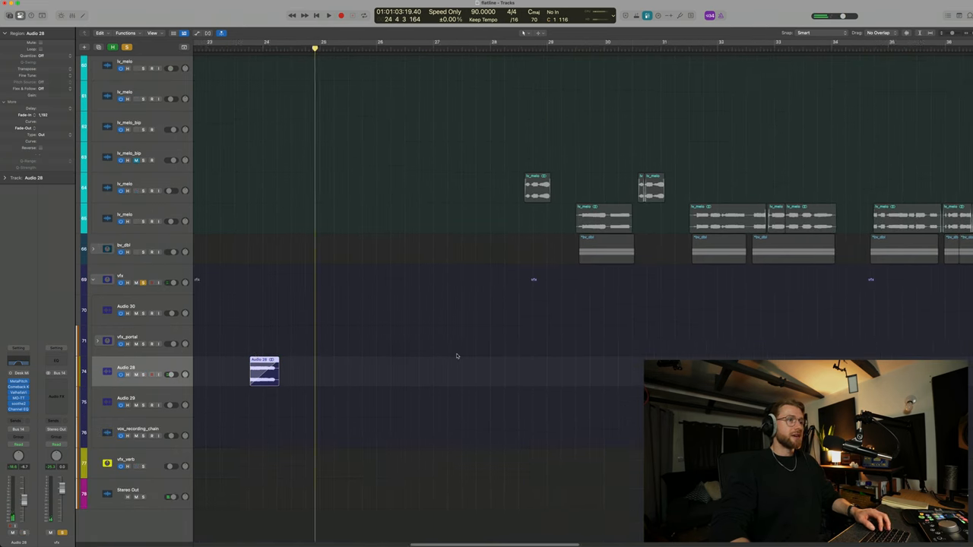
scroll("right", 3)
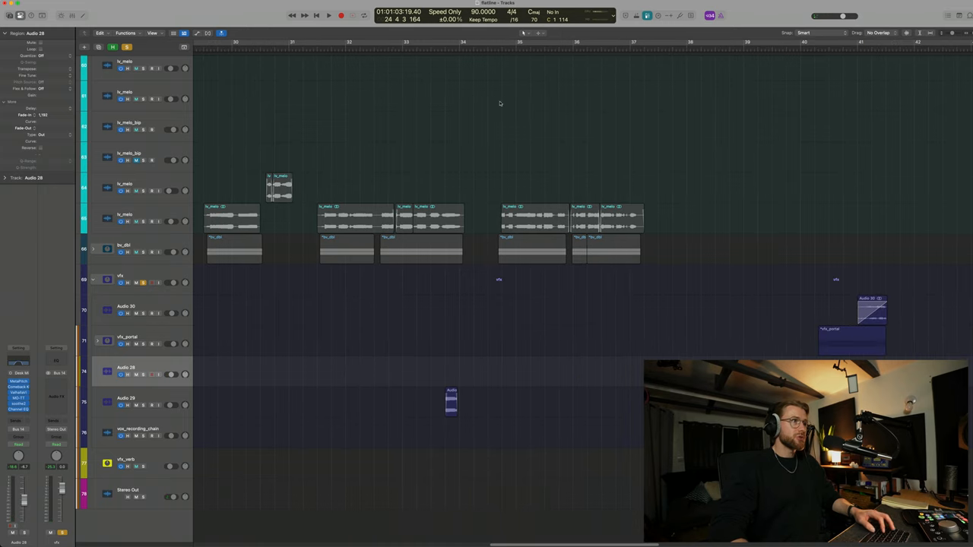
left_click(328, 15)
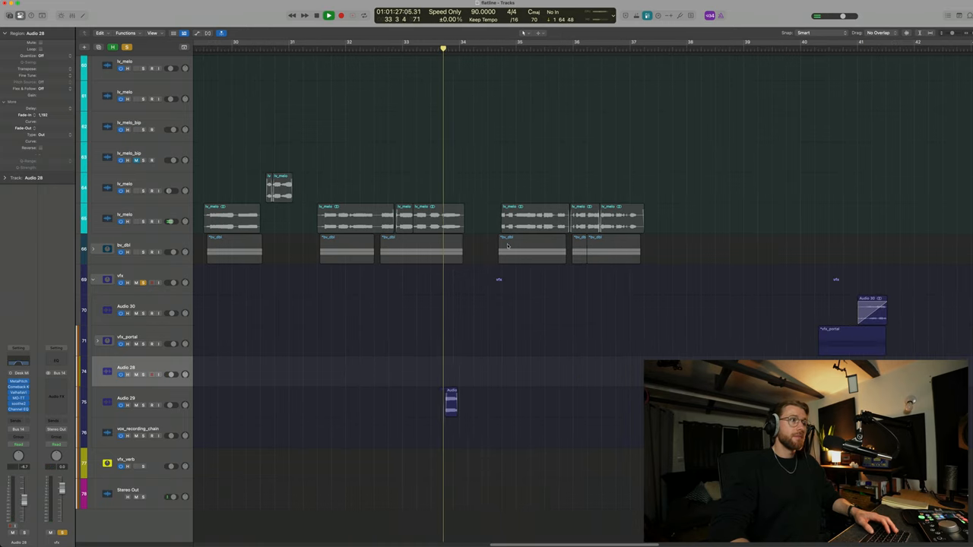